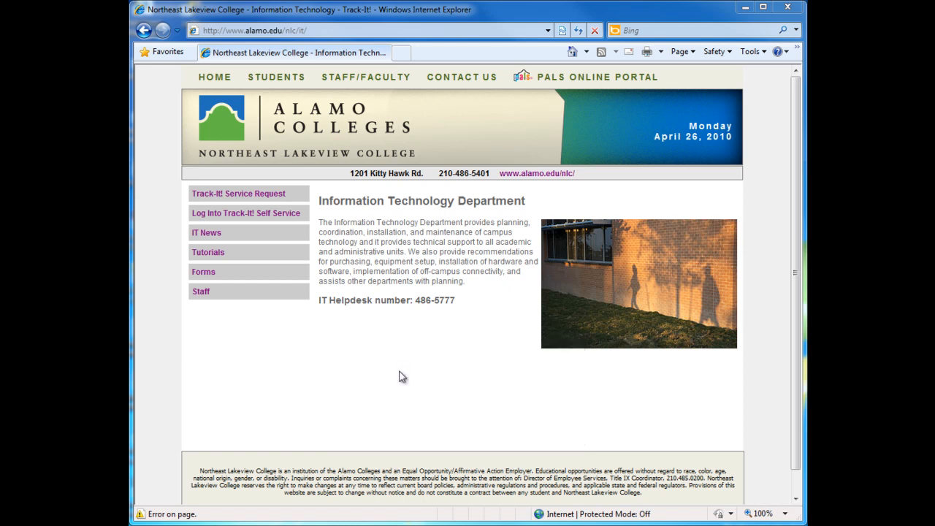
mouse_move(269, 193)
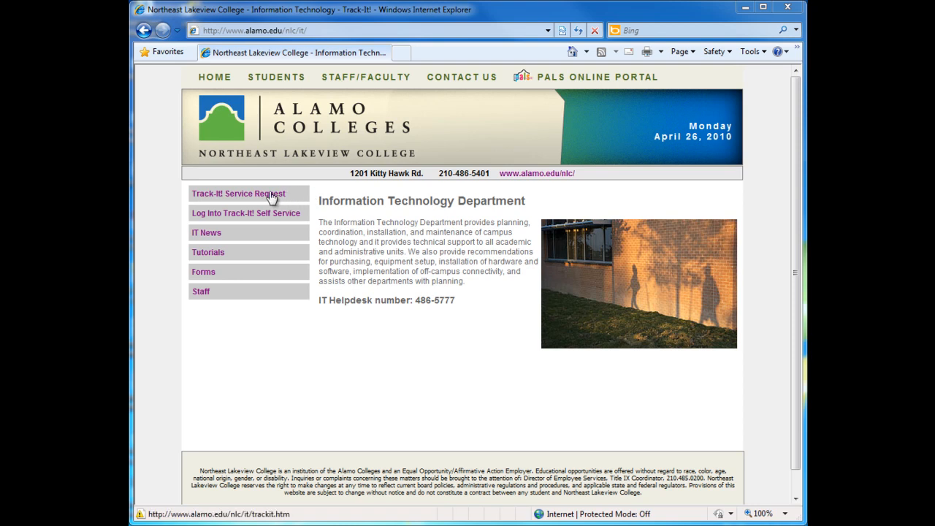
mouse_move(275, 197)
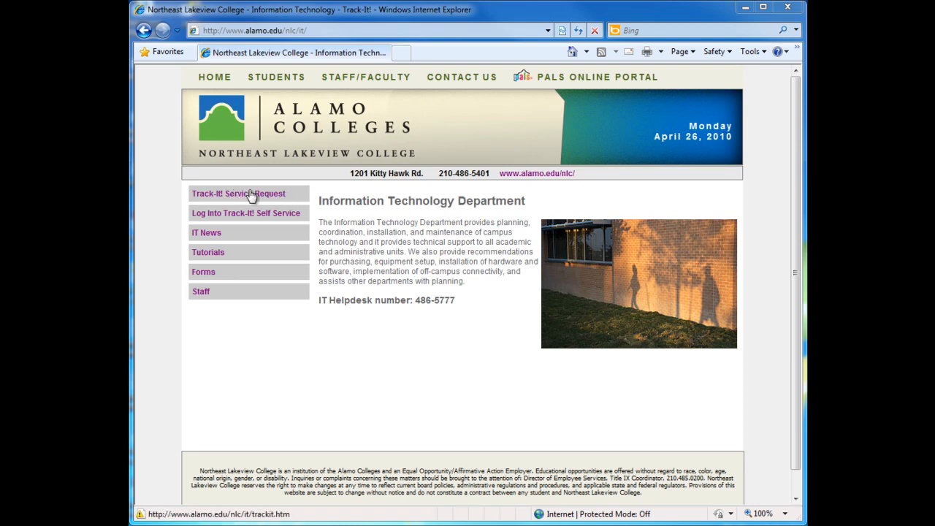
Go to the Track-It! Service Request page from the IT Department sidebar.
click(238, 193)
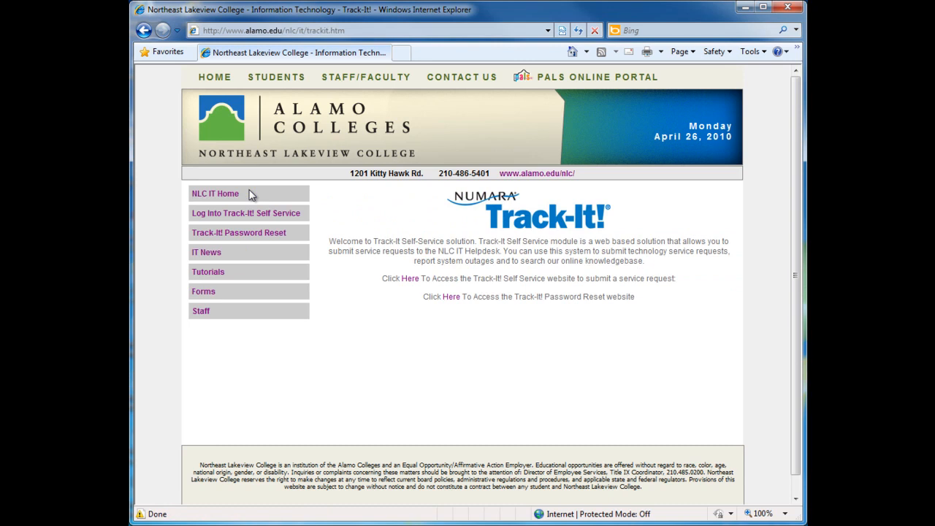
mouse_move(241, 213)
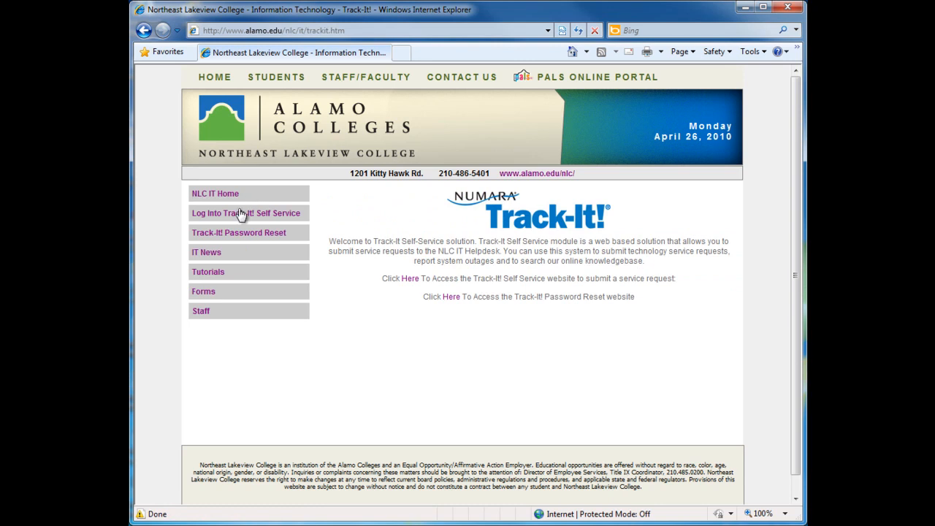
mouse_move(237, 237)
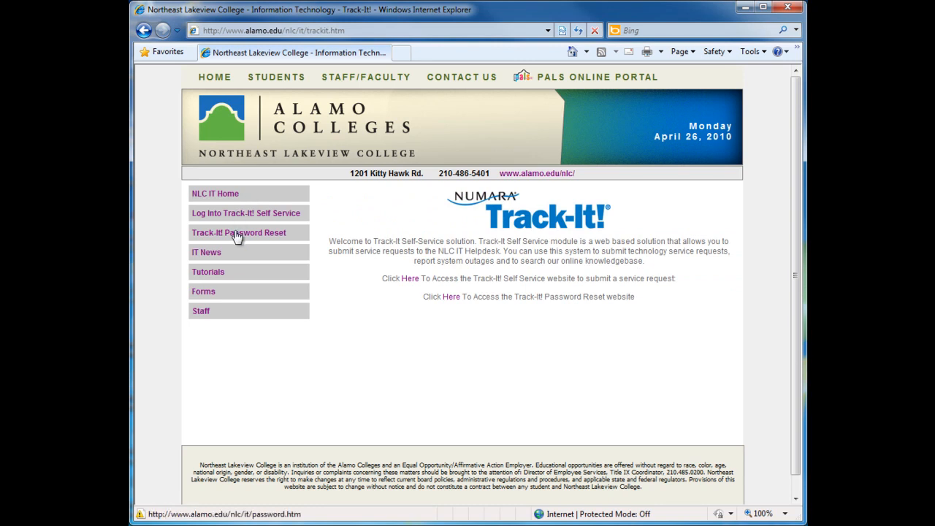
Start 'Unlock Account and Reset Password' from the Track-It! Password Reset page.
click(238, 232)
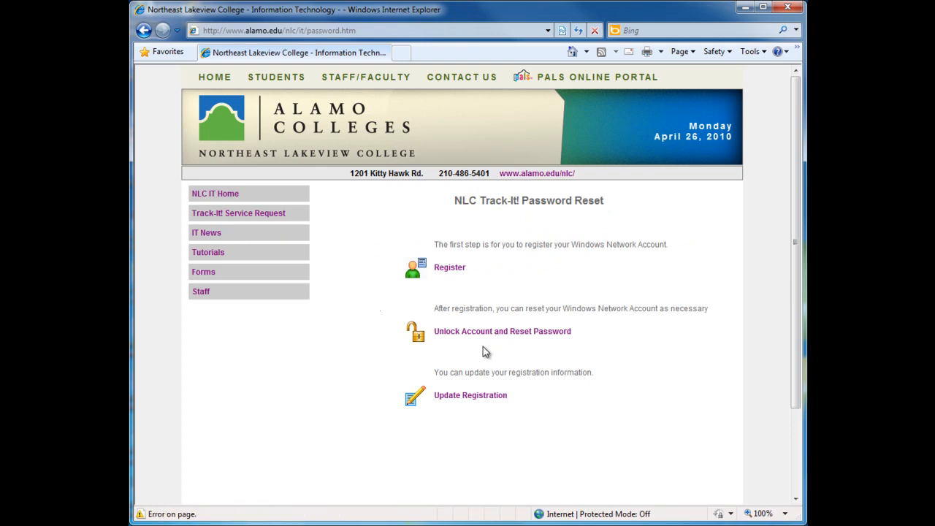
mouse_move(503, 331)
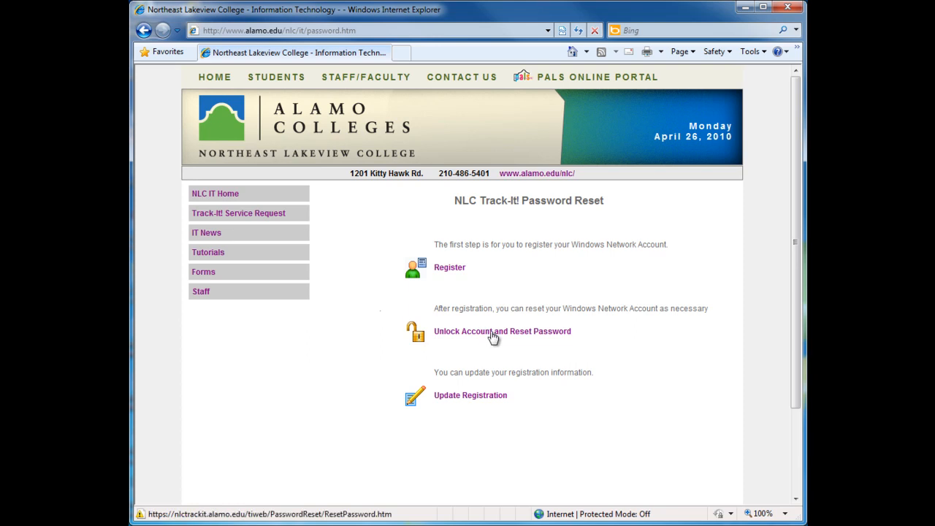
click(502, 330)
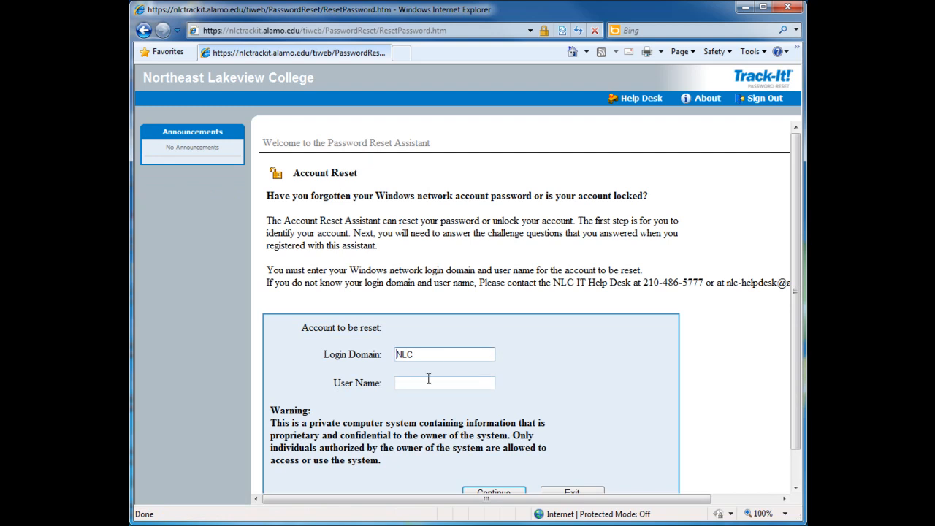
Submit user name 'testuser' under the NLC login domain for reset.
click(444, 355)
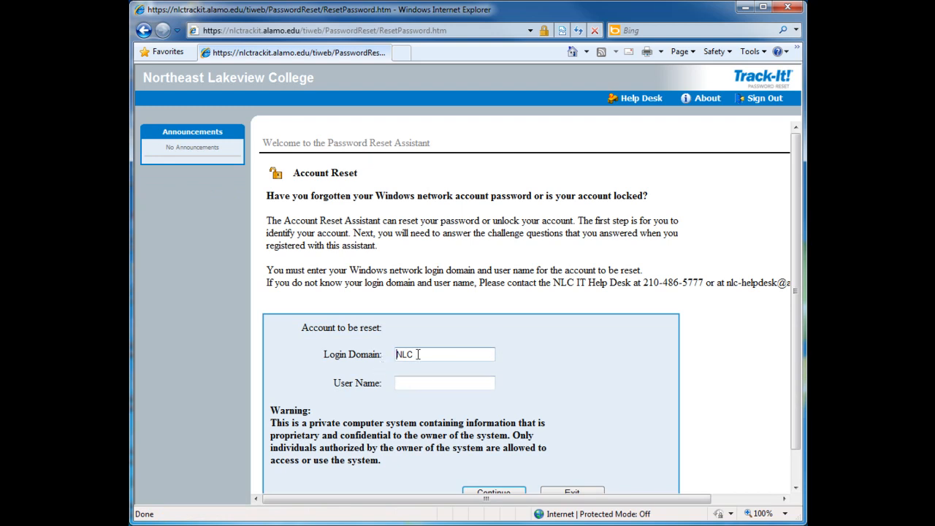
click(444, 383)
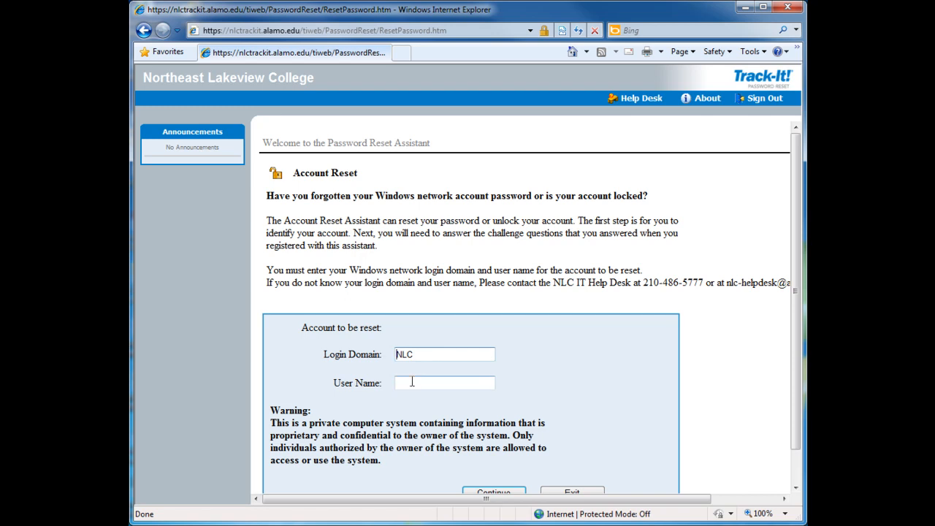
click(445, 383)
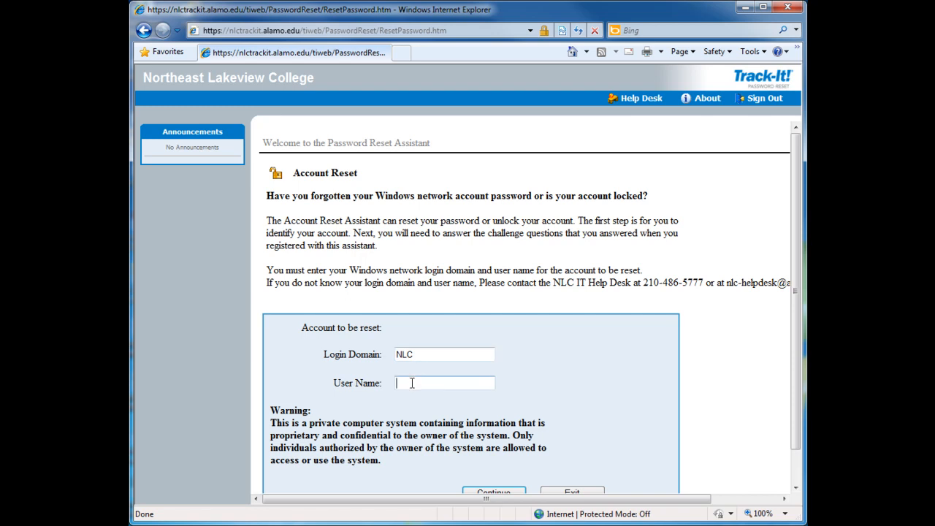
text(testuser)
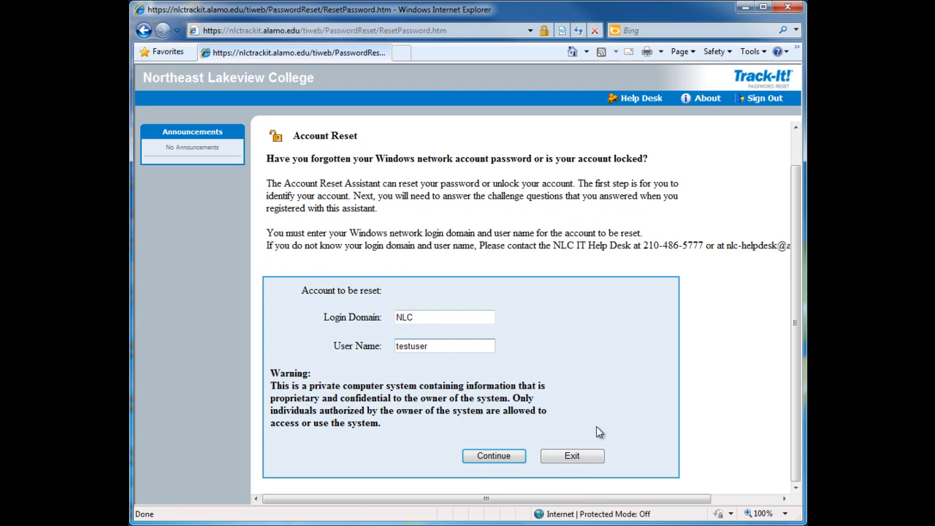
click(494, 456)
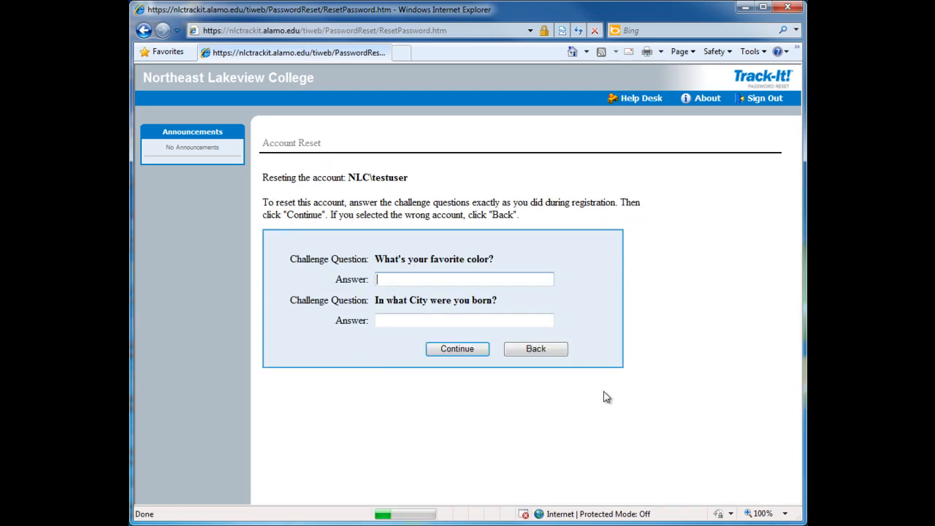
mouse_move(612, 395)
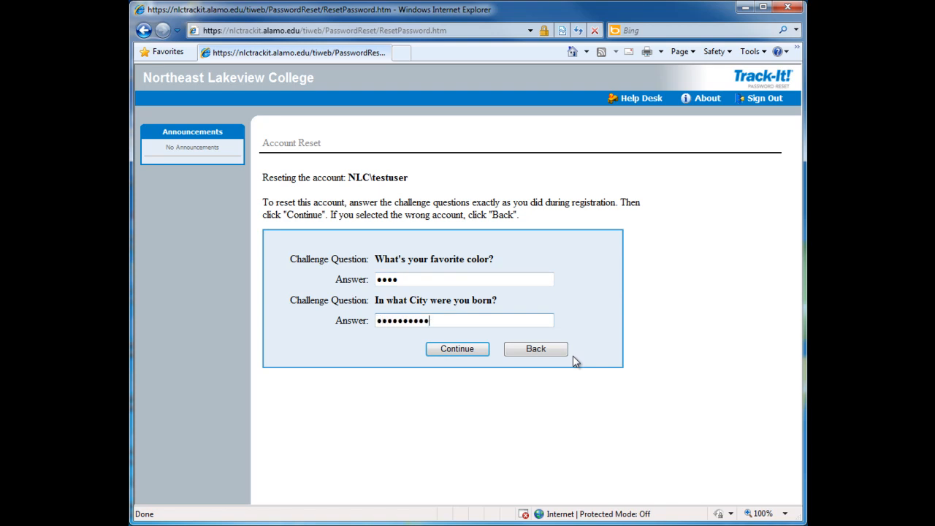
Submit the favorite color and birth city challenge answers with Continue.
click(456, 348)
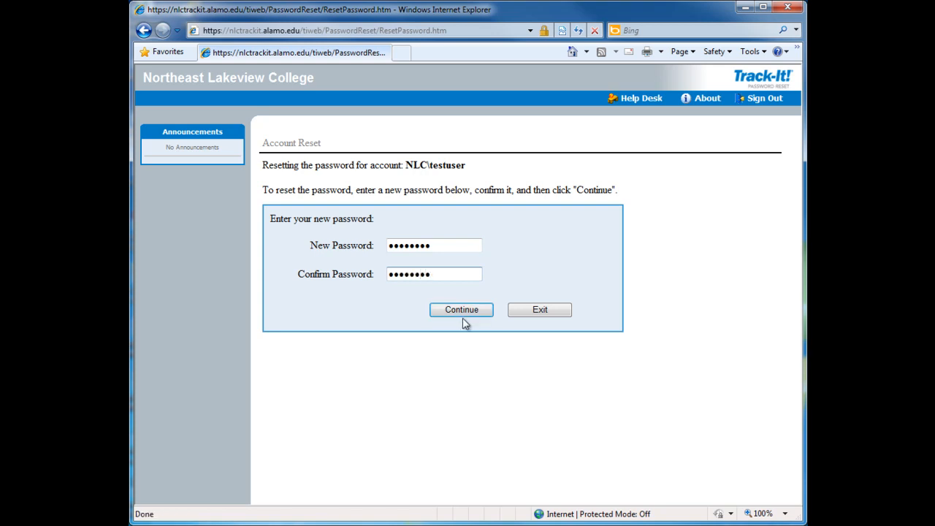
Submit the new and confirmed password with Continue until the reset succeeds.
click(462, 310)
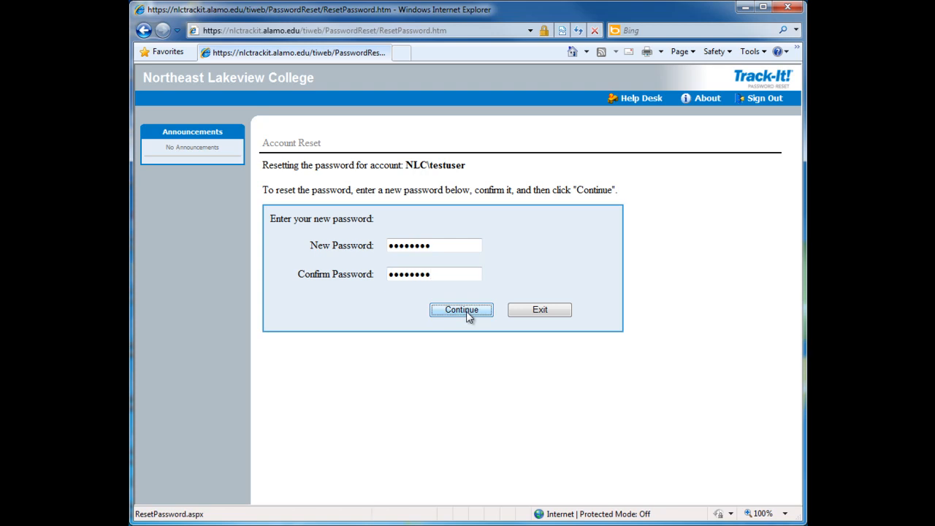
click(462, 309)
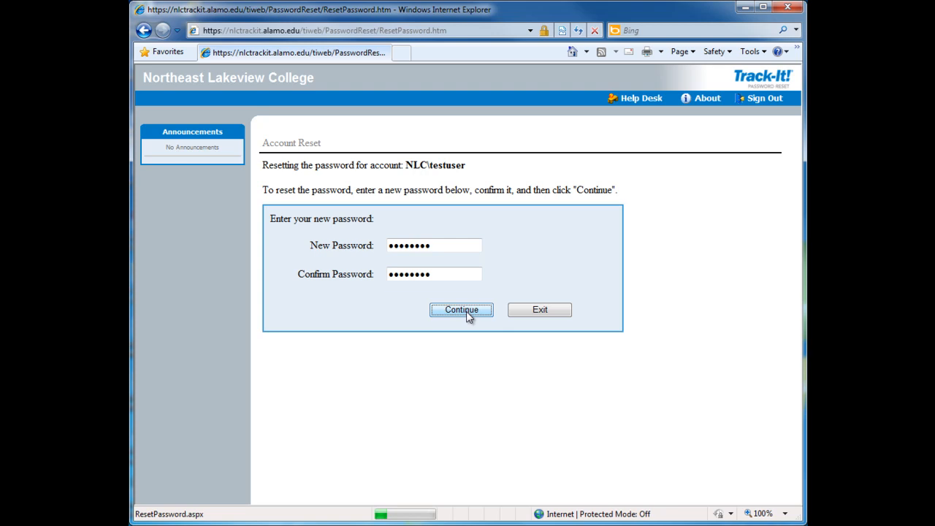
click(461, 309)
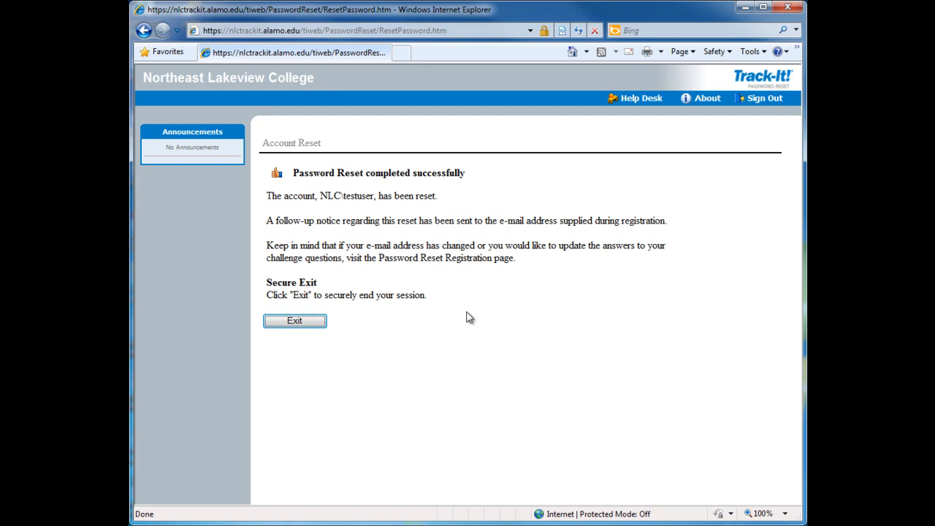
Exit the completed reset session to reach the signed-out thank-you page.
click(295, 321)
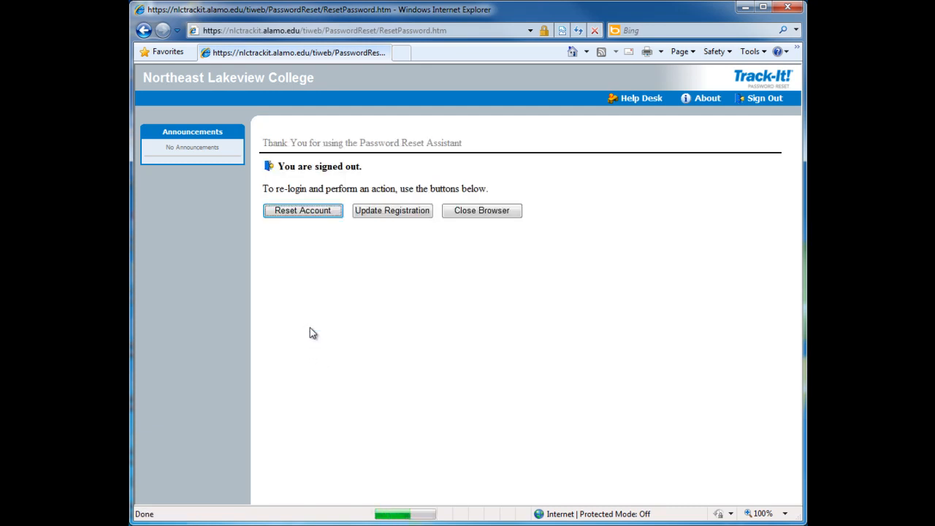
mouse_move(423, 335)
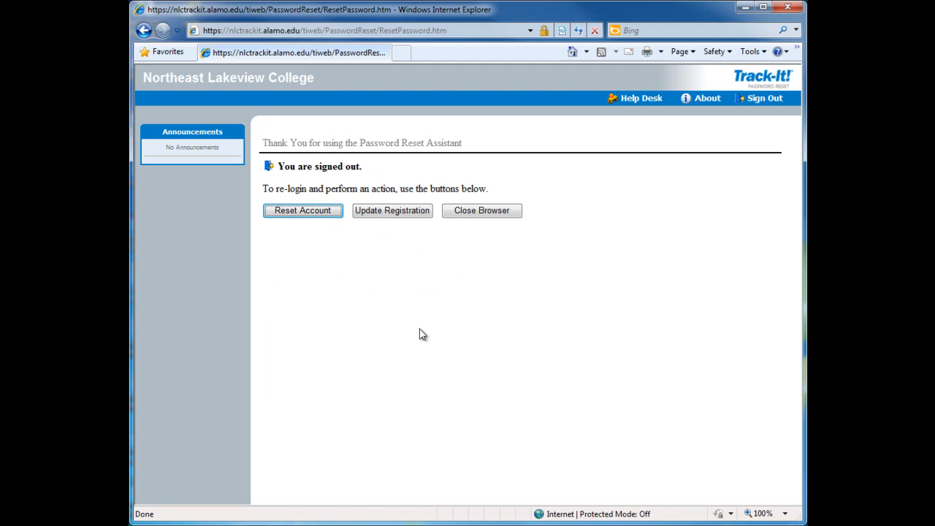